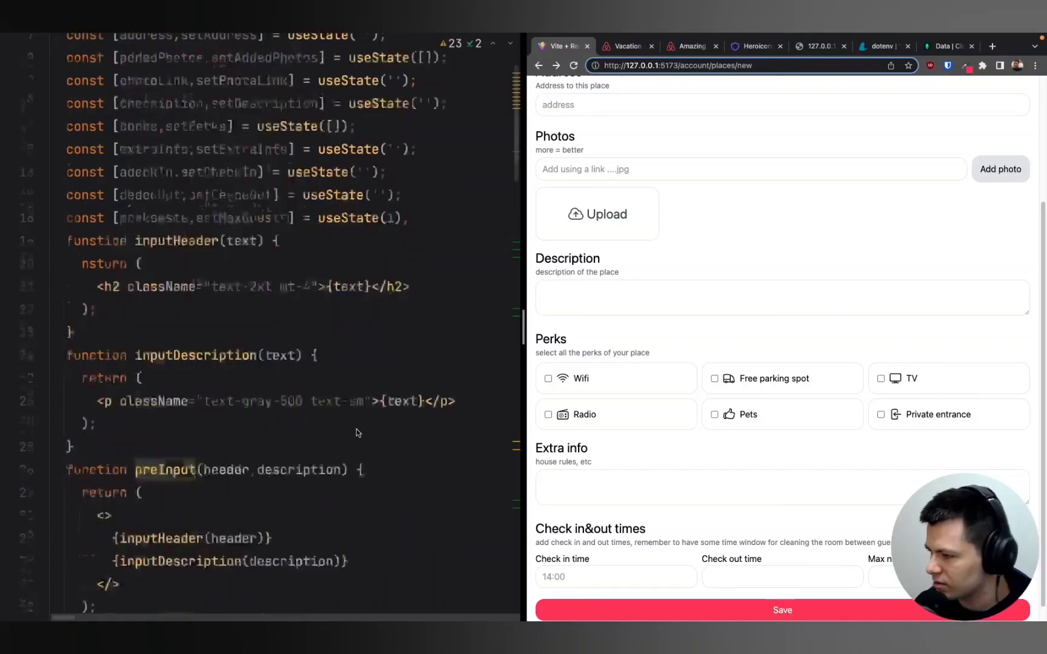
Scroll PlacesPage.jsx down to the perks grid section.
{"action": "scroll", "scroll_direction": "down", "scroll_amount": 3}
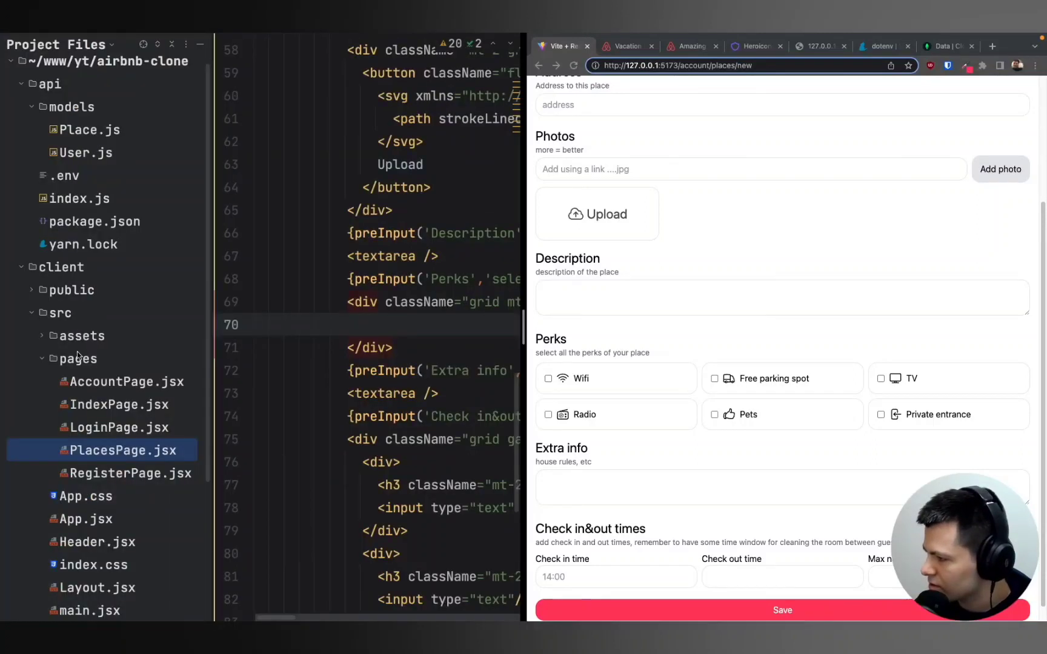
Create src/Perks.jsx exporting a default Perks function that returns an empty fragment.
{"action": "right_click", "coordinate": [116, 450]}
{"action": "type", "text": "PerksLabels"}
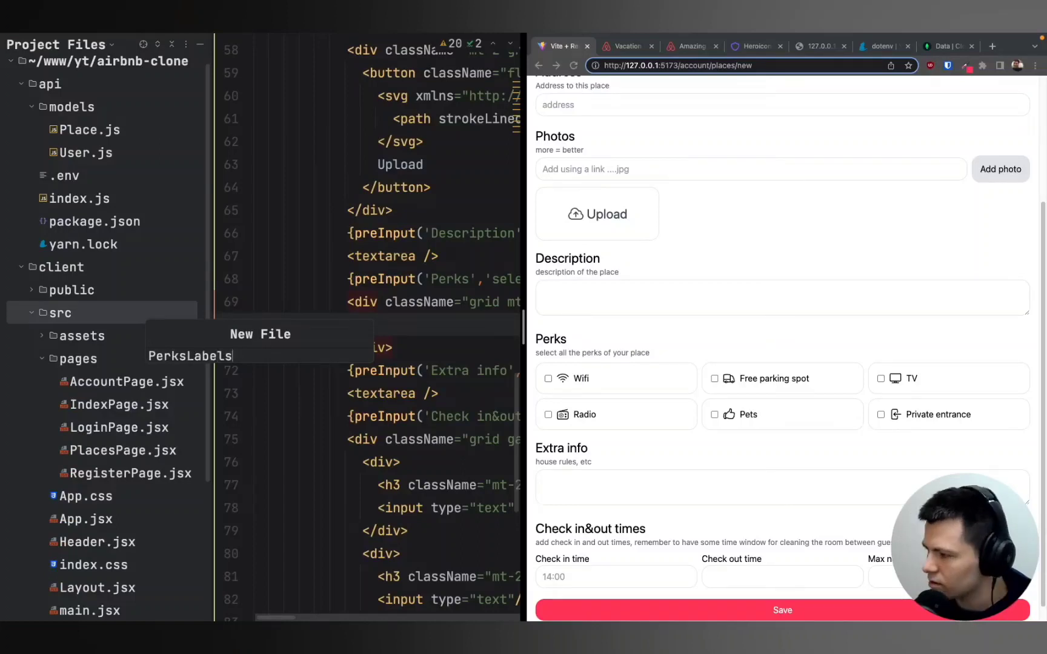
{"action": "key", "text": "BackSpace"}
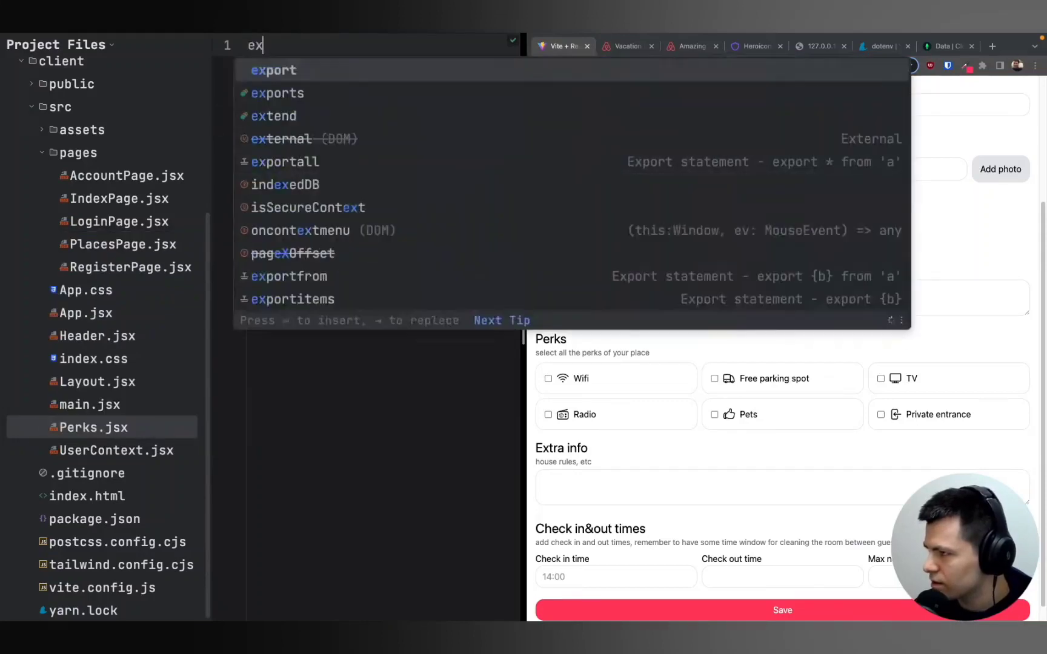
{"action": "type", "text": "export default"}
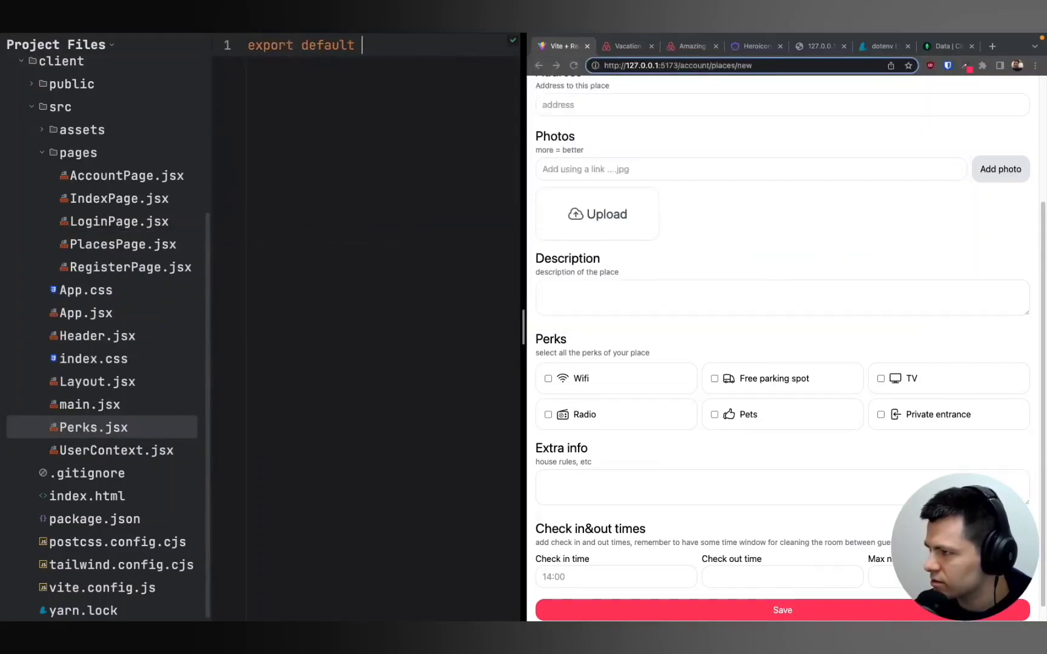
{"action": "type", "text": "function Perks"}
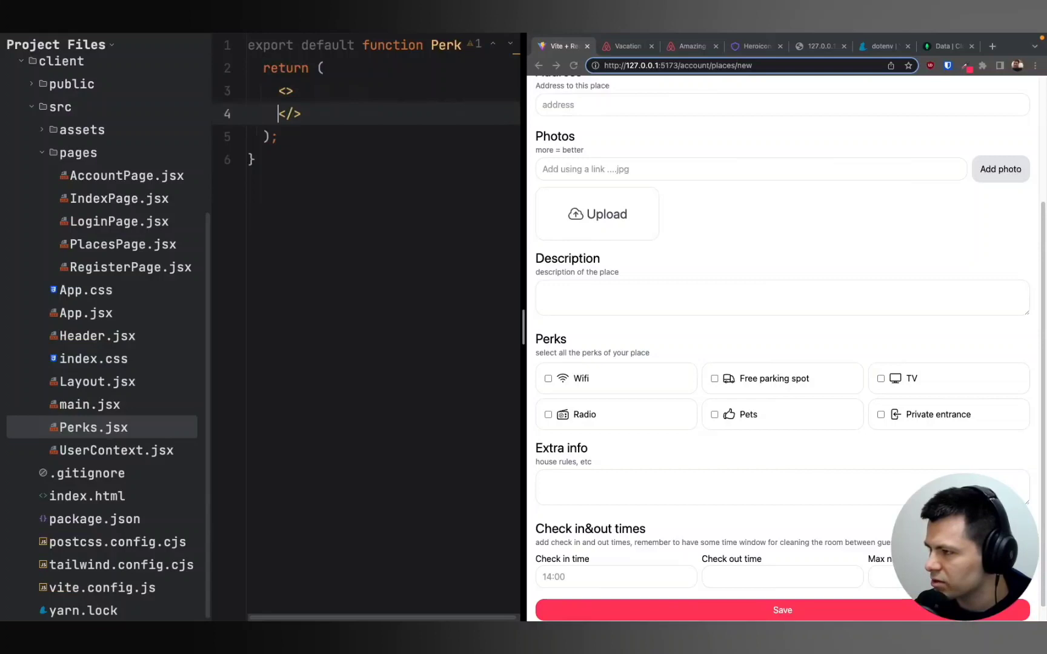
{"action": "key", "text": "Enter"}
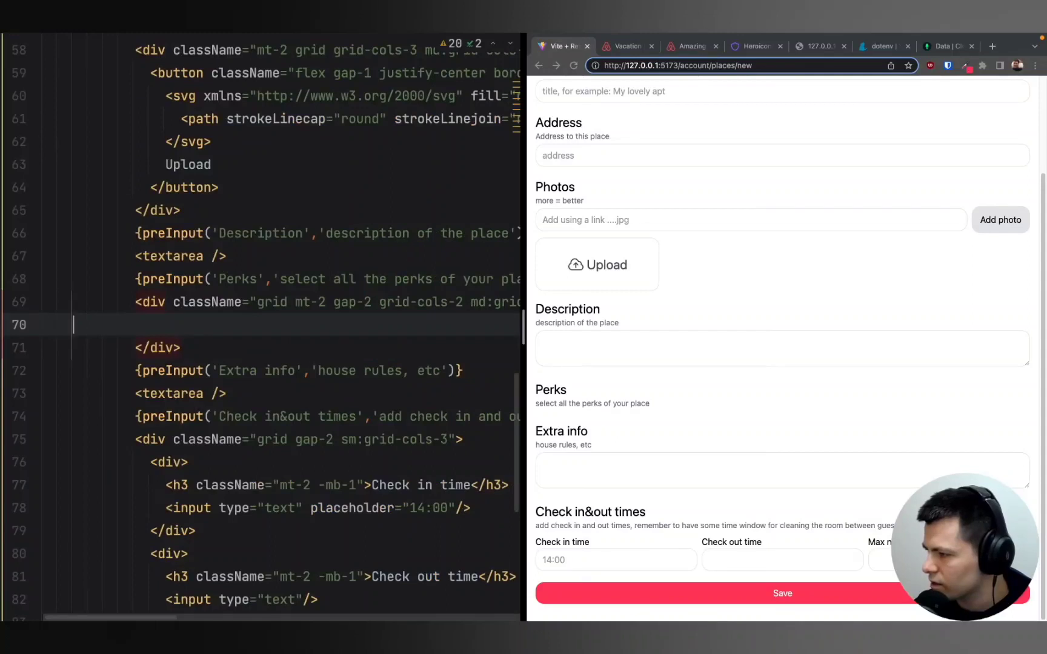
Add a <Perks /> element to the perks grid and paste the labels into Perks.jsx.
{"action": "type", "text": "<Perks />"}
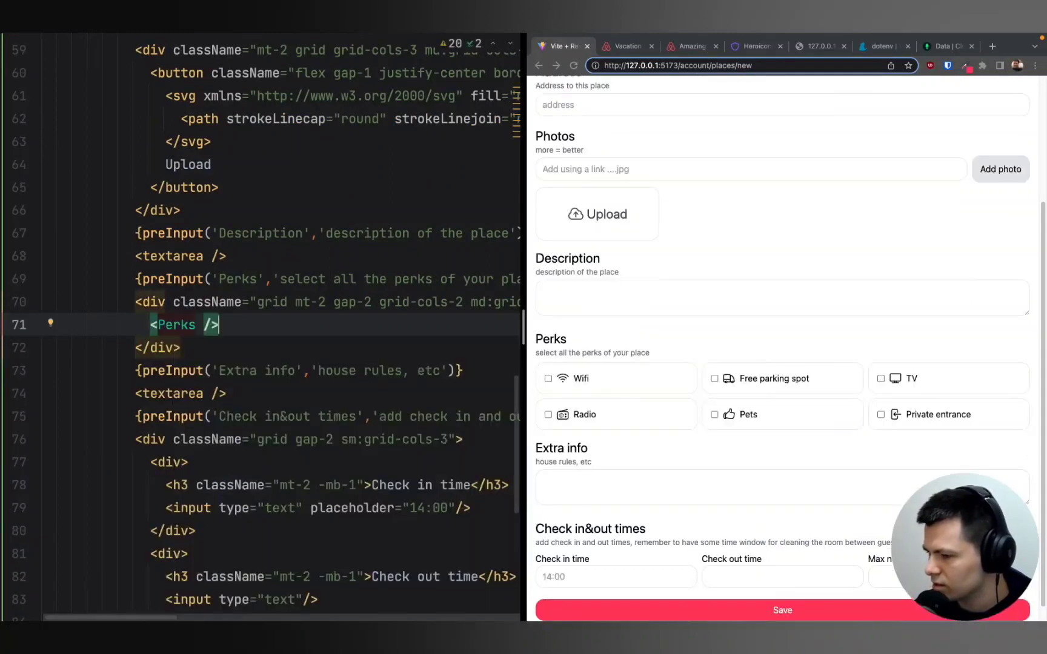
{"action": "double_click", "coordinate": [174, 324]}
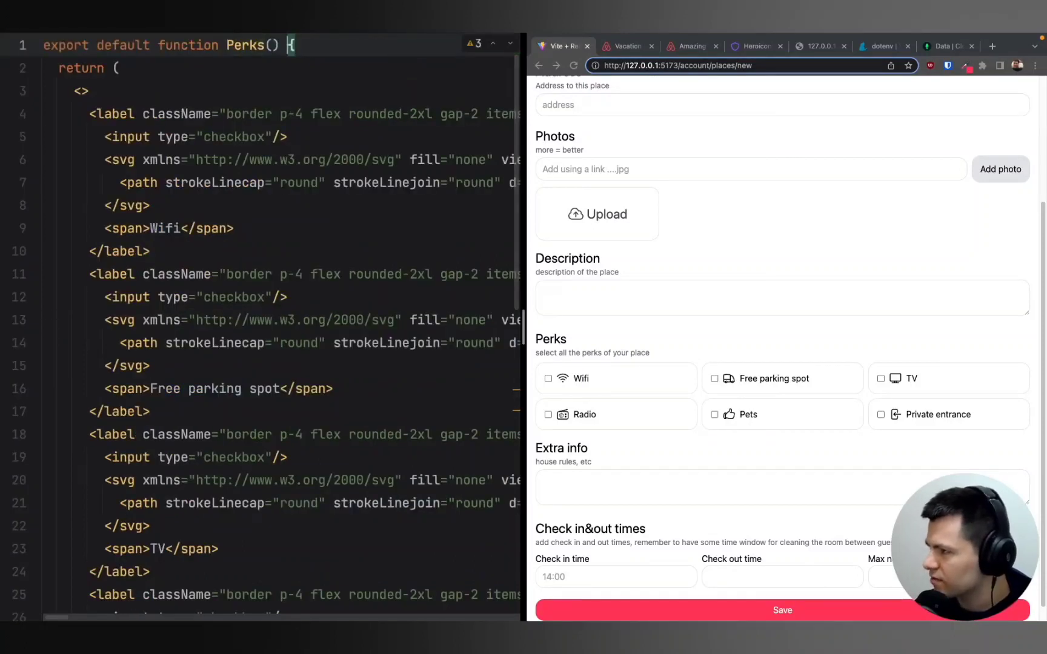
Change the Perks signature to destructure {selected, onChange} props.
{"action": "type", "text": "{}"}
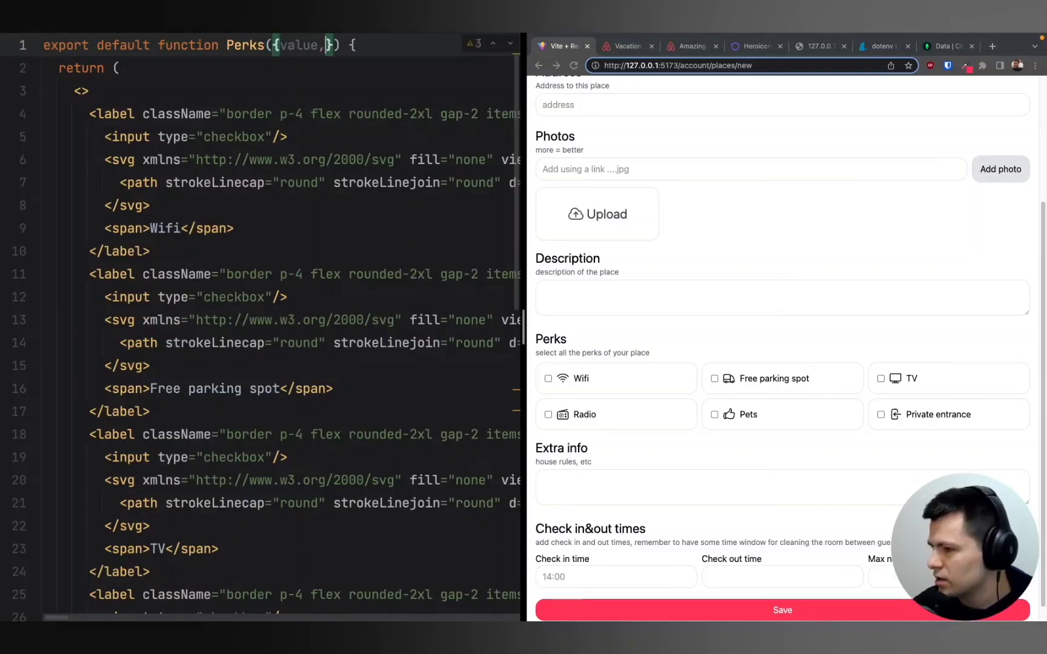
{"action": "double_click", "coordinate": [301, 45]}
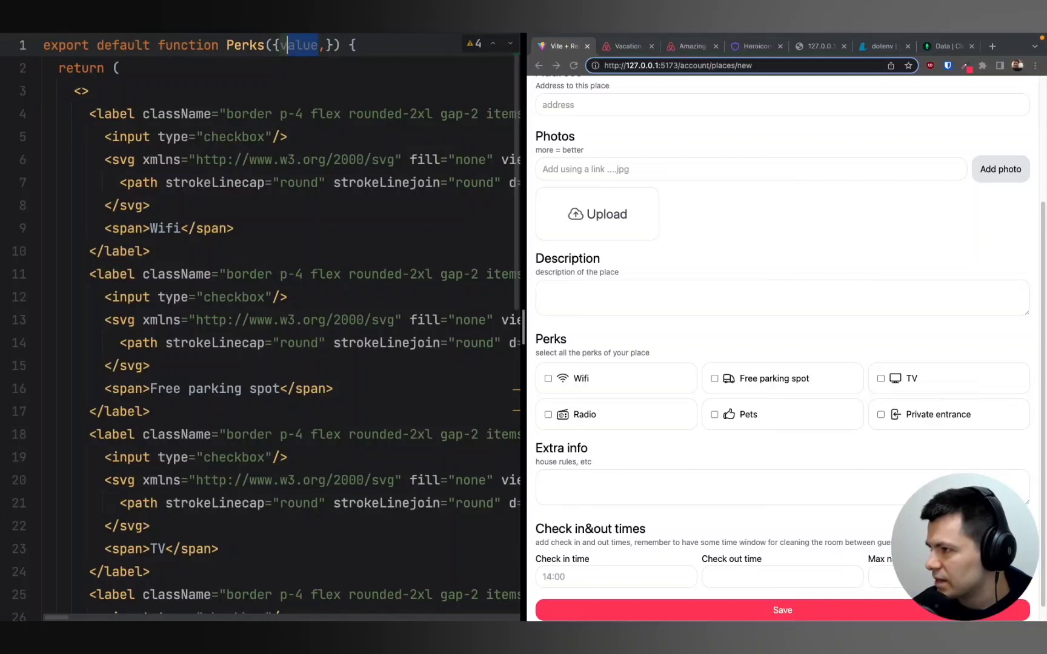
{"action": "type", "text": "selected"}
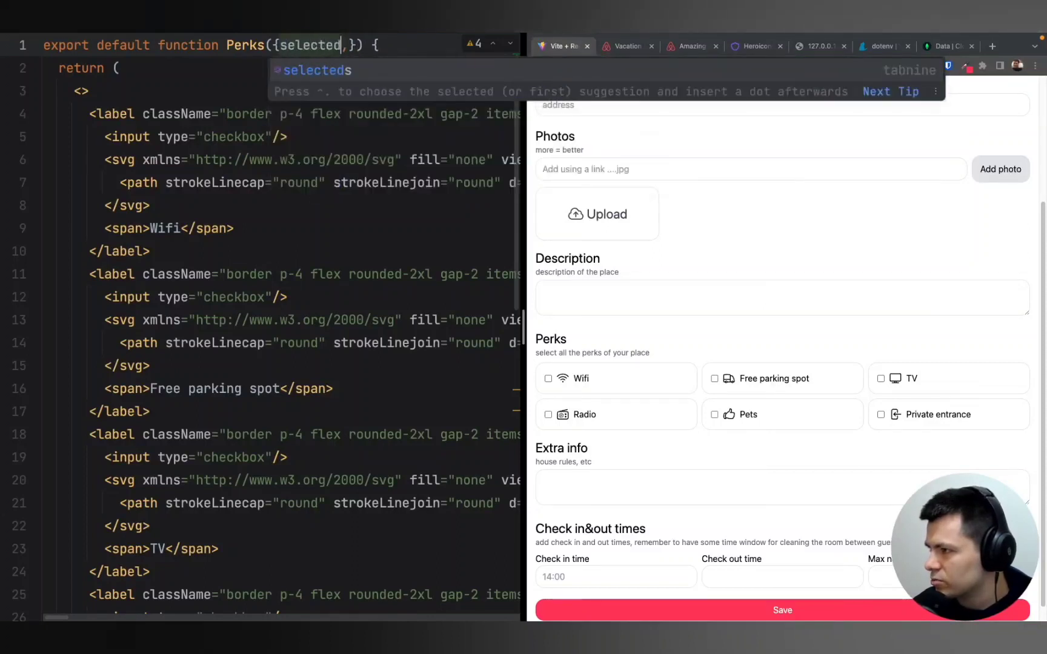
{"action": "type", "text": ",on"}
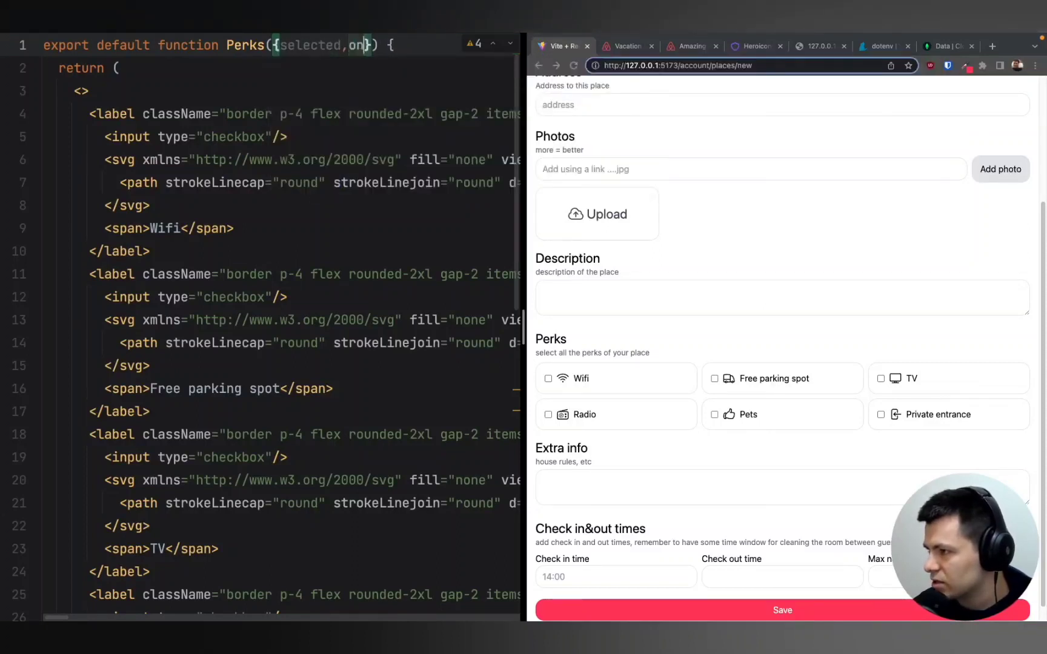
{"action": "type", "text": "Change"}
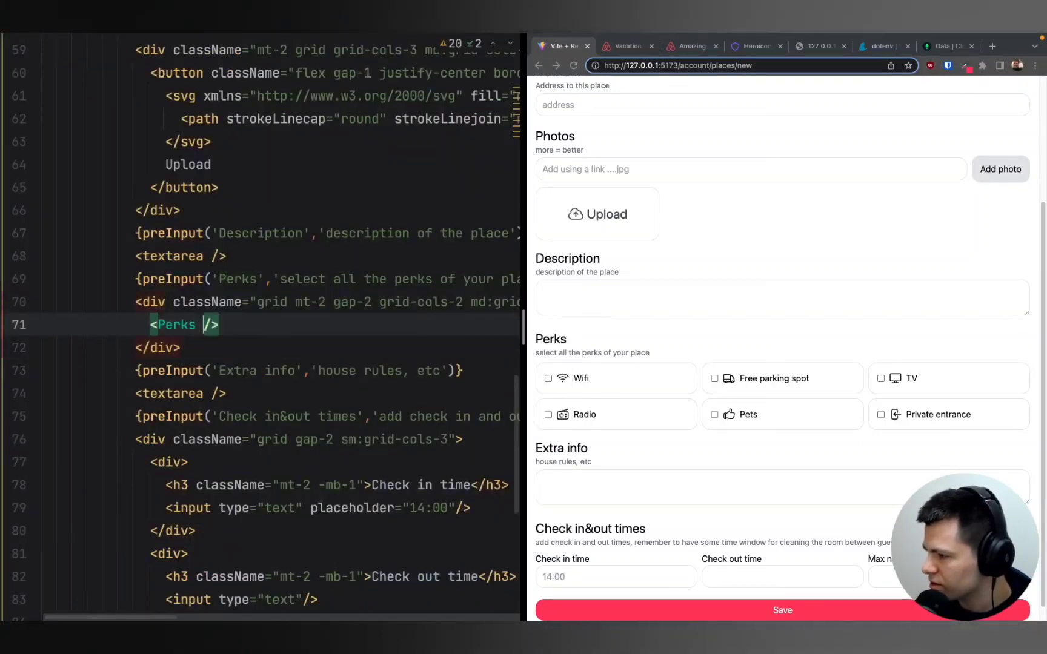
Pass selected={perks} and onChange={setPerks} to the Perks element in PlacesPage.
{"action": "type", "text": "selected={}"}
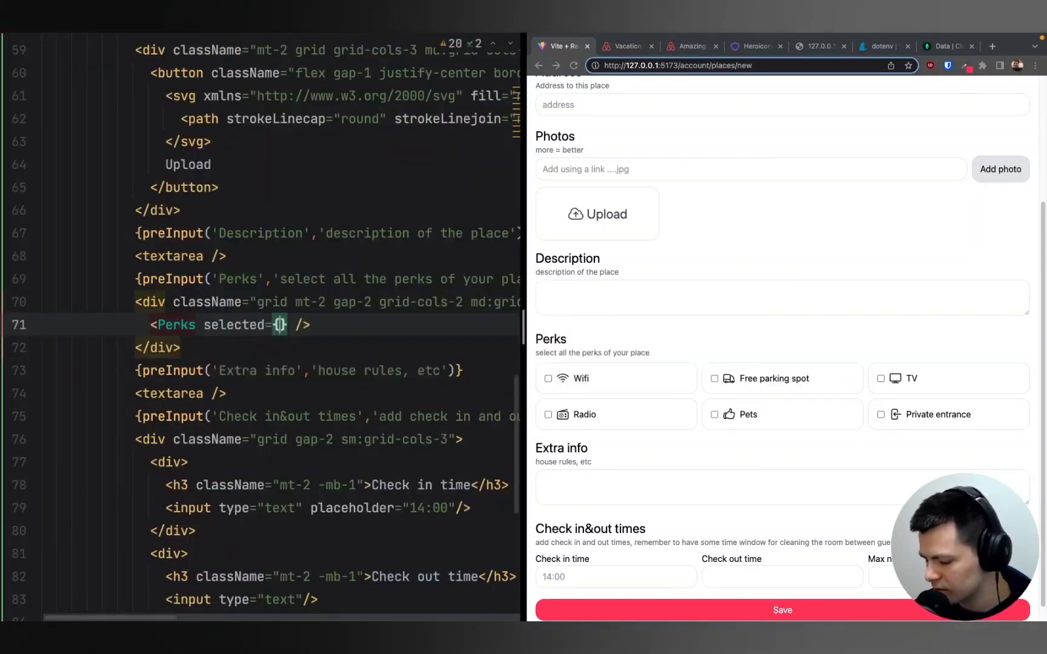
{"action": "type", "text": "perks} onChange={s"}
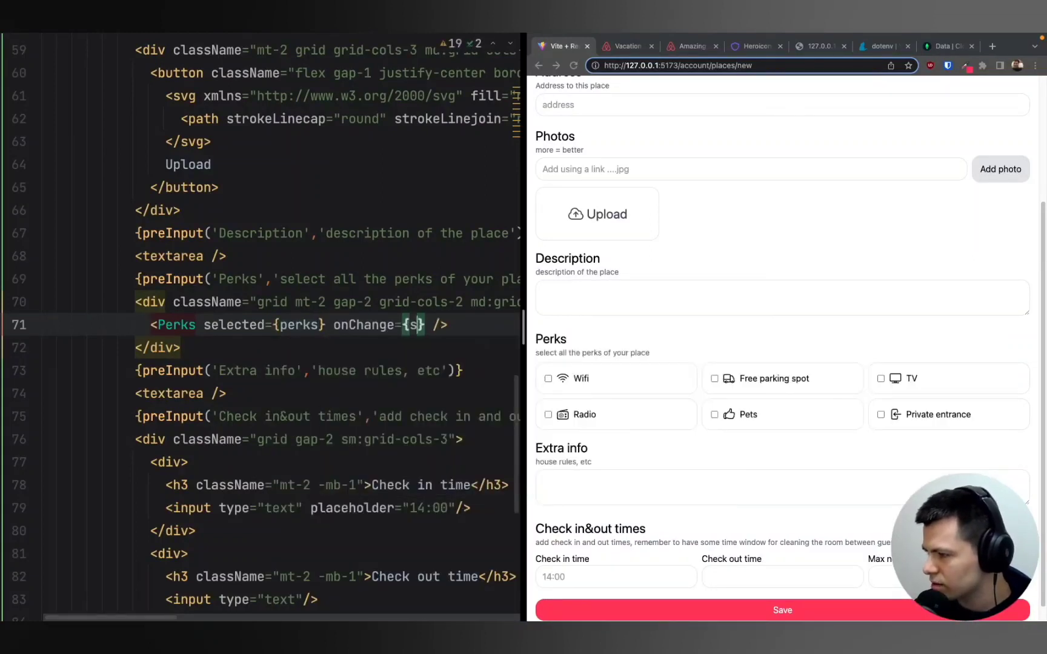
{"action": "type", "text": "etPerks"}
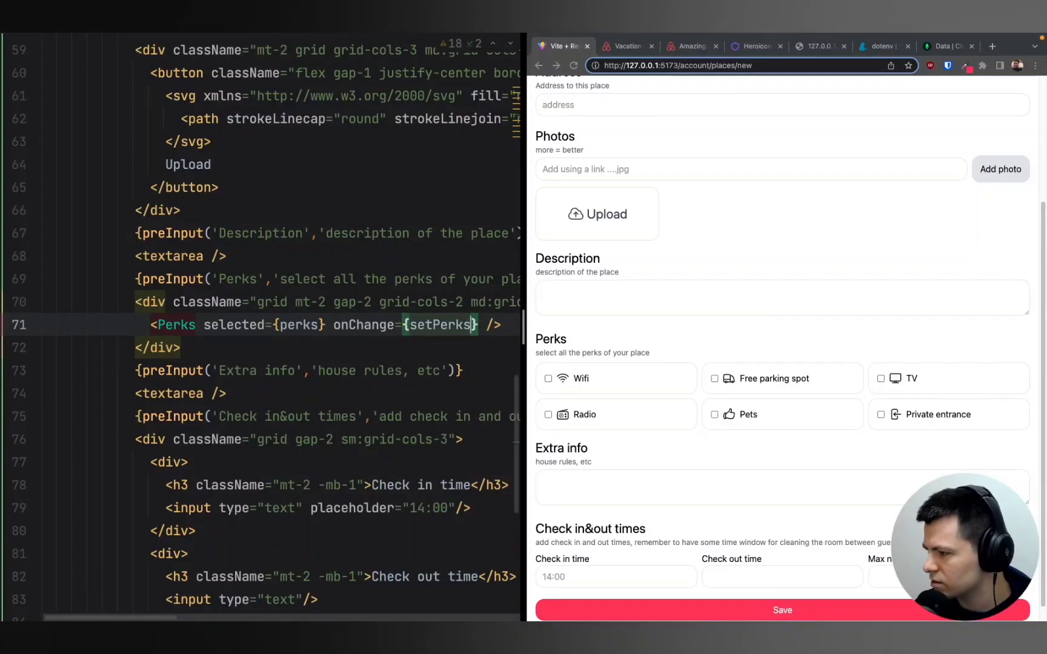